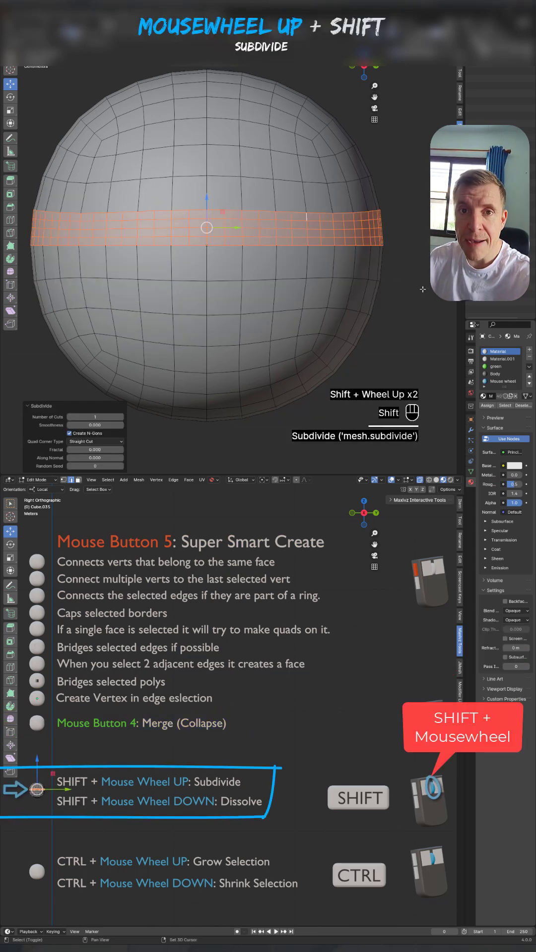
scroll(down, 3)
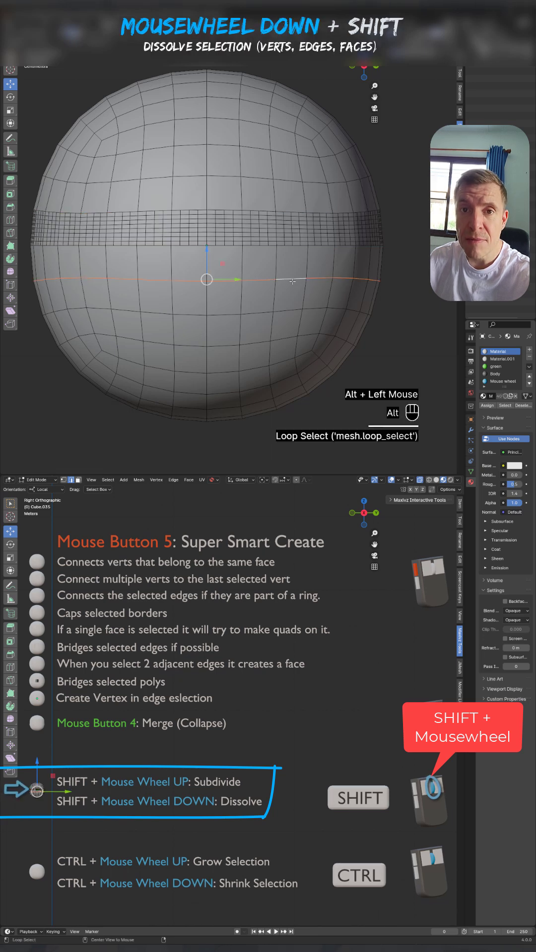
scroll(down, 3)
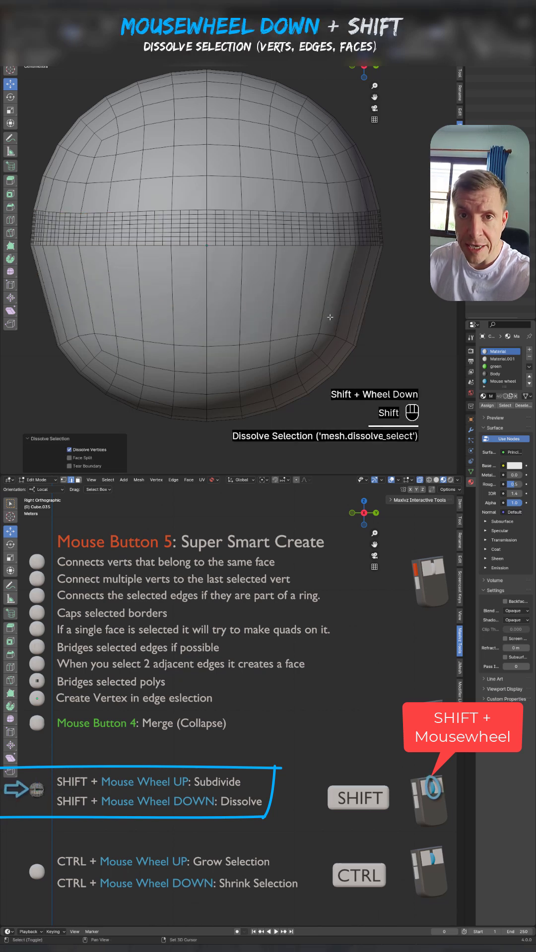